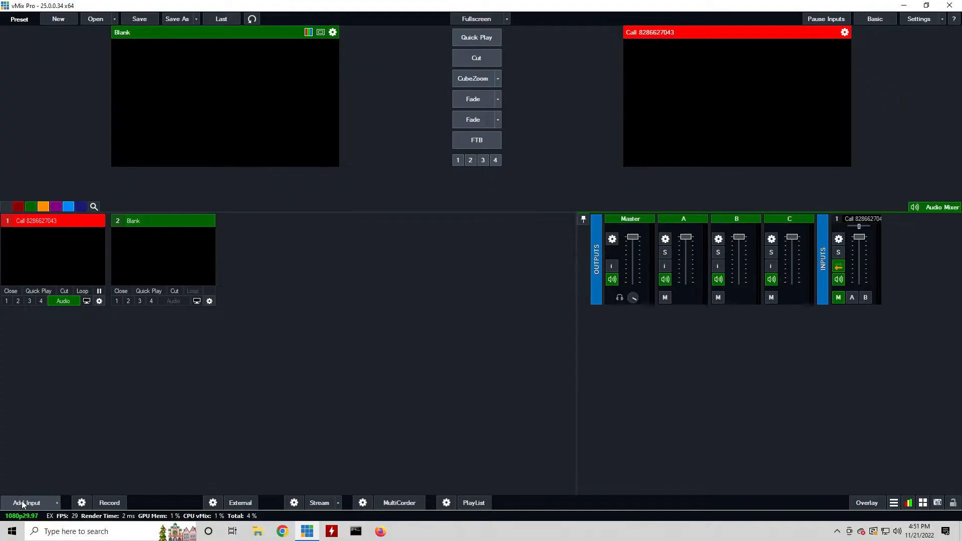
- Add a new input and choose Video Call as the input type
click(27, 503)
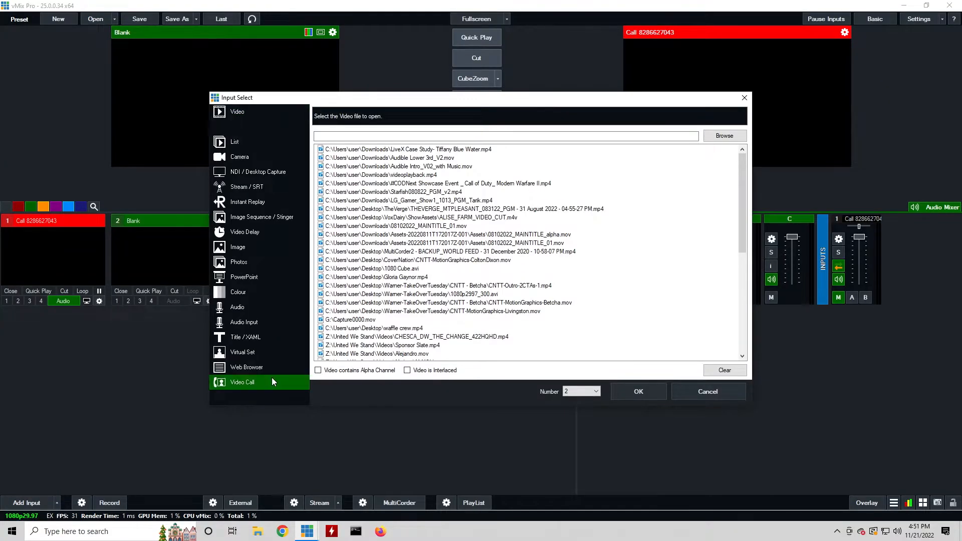
click(242, 382)
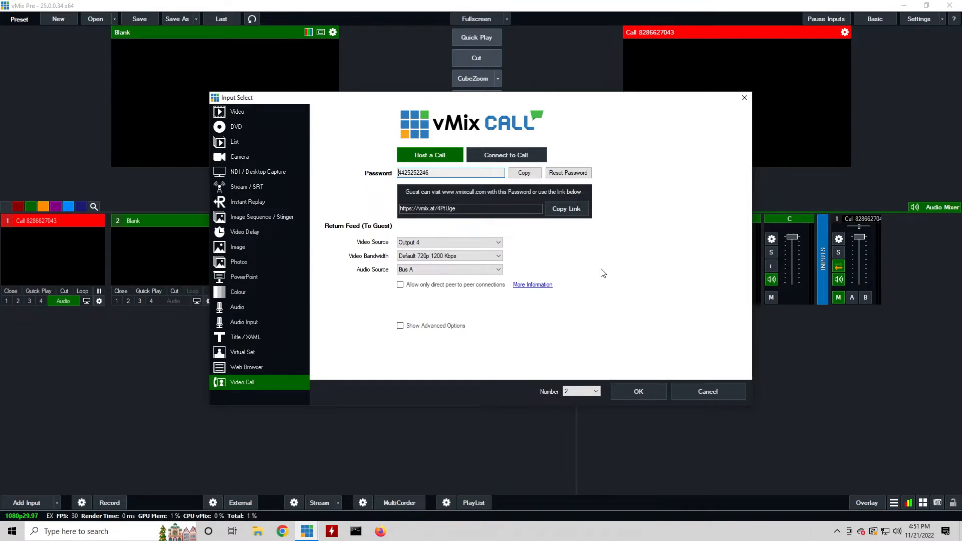
mouse_move(501, 259)
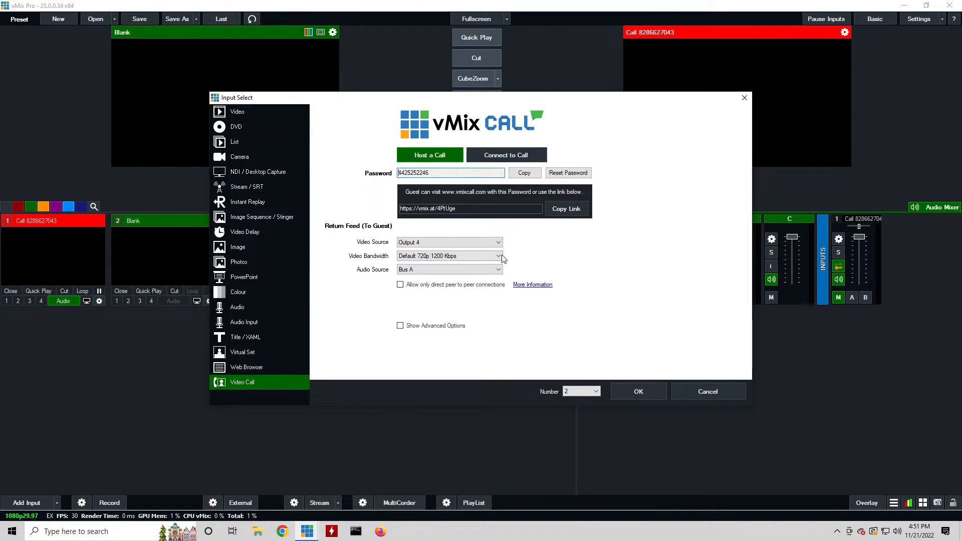
- Return Output 1 video and Bus A audio to the guest, then create the call input
click(449, 241)
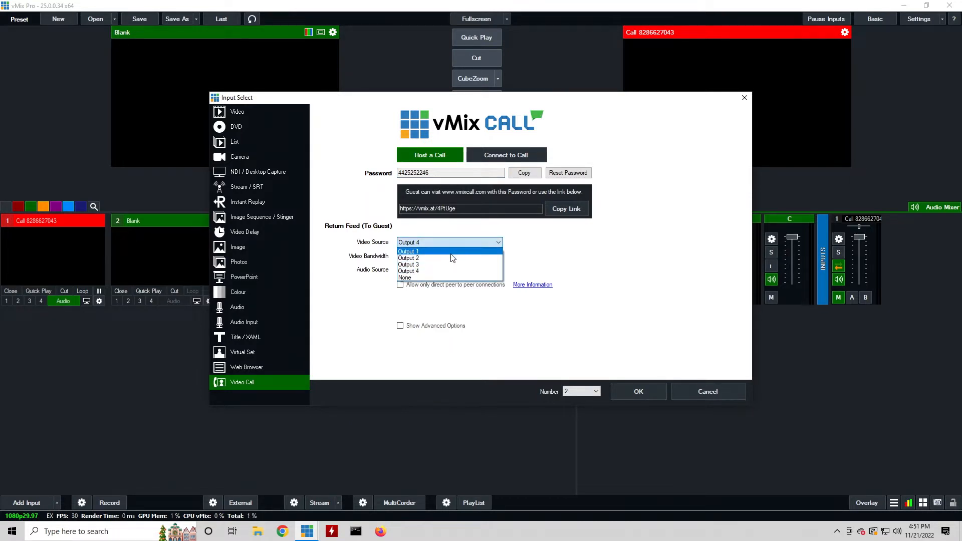
click(408, 251)
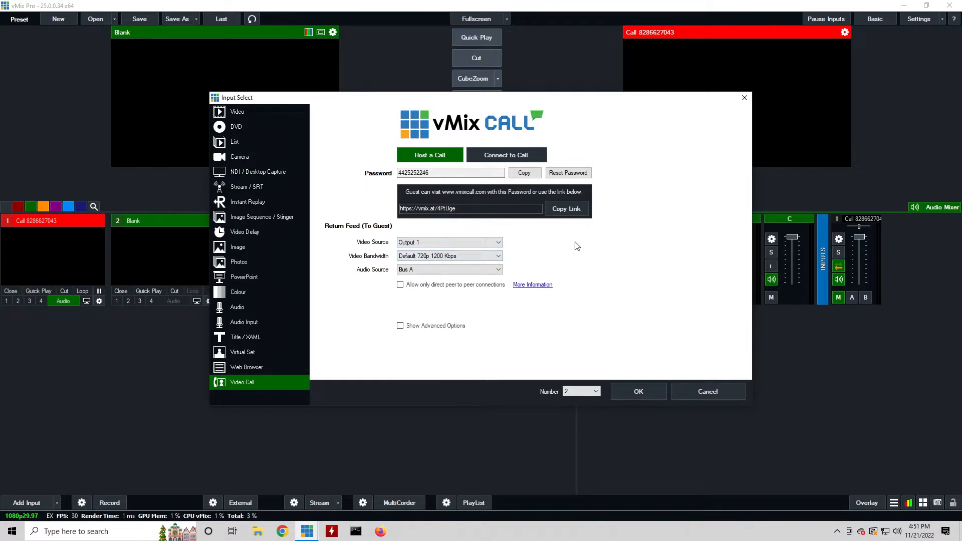
mouse_move(583, 281)
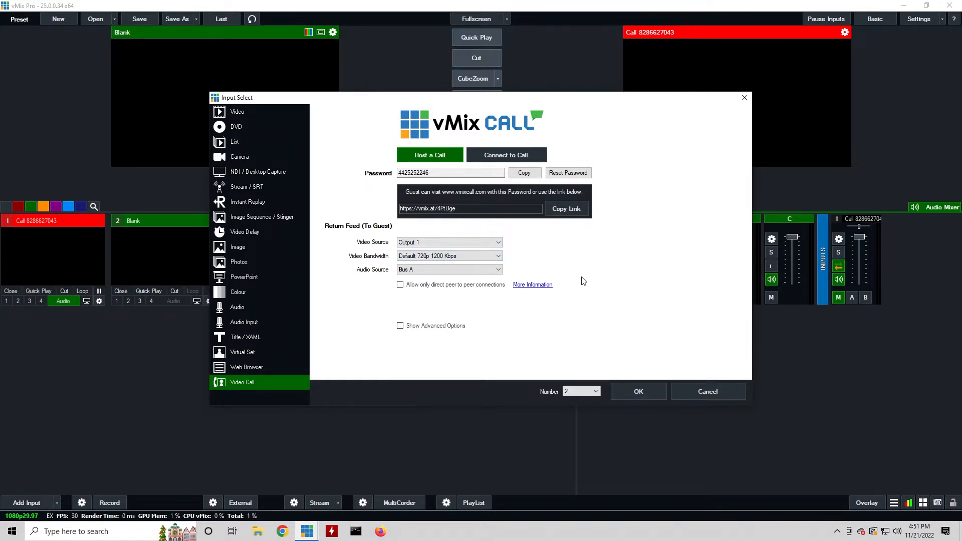
mouse_move(482, 281)
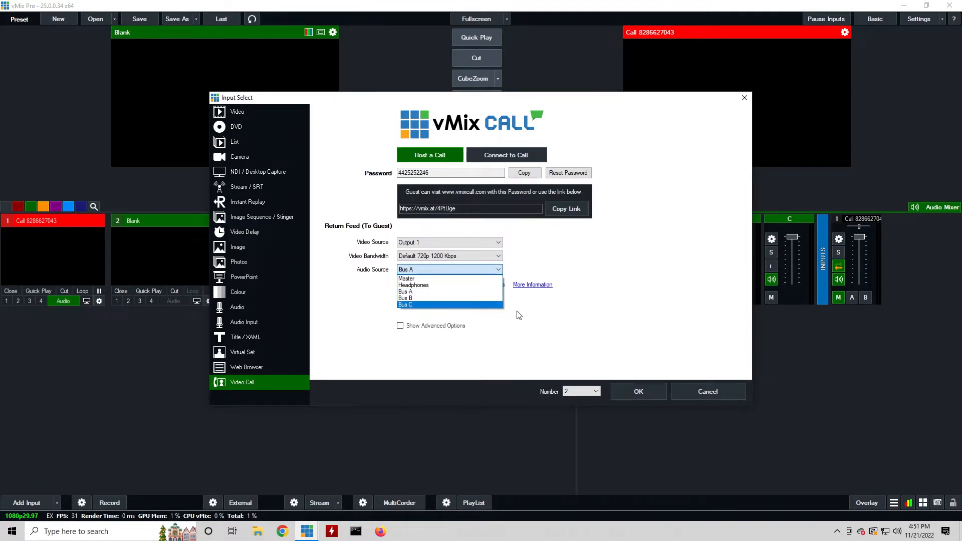
click(405, 292)
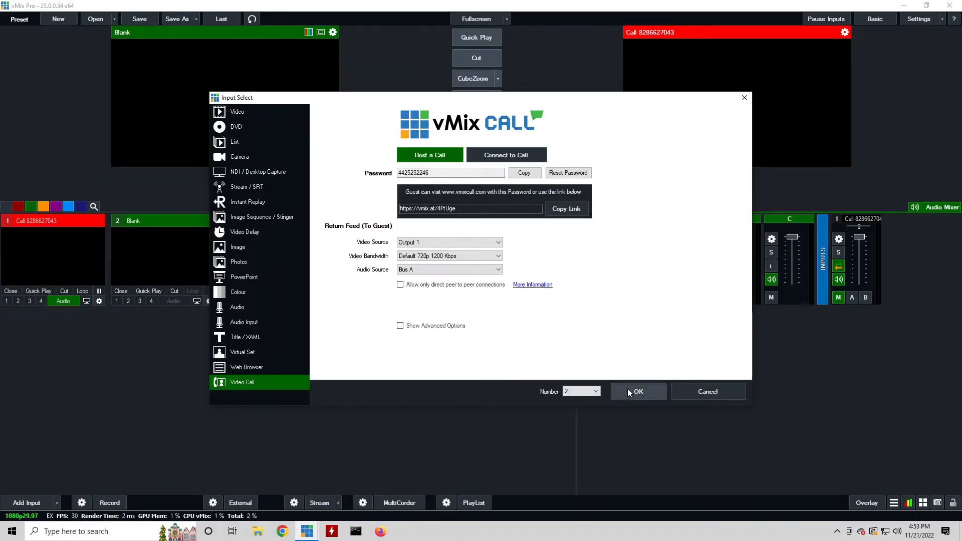
click(637, 391)
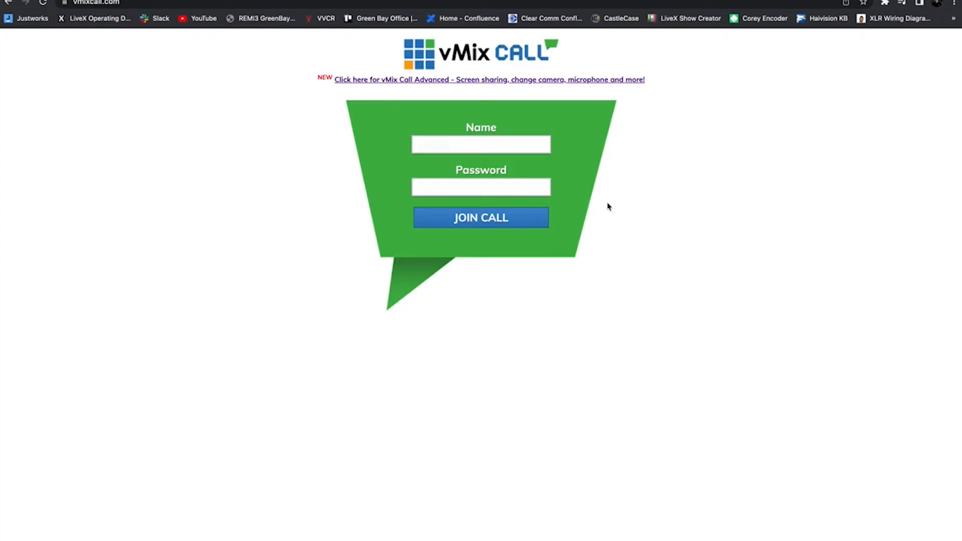
click(481, 144)
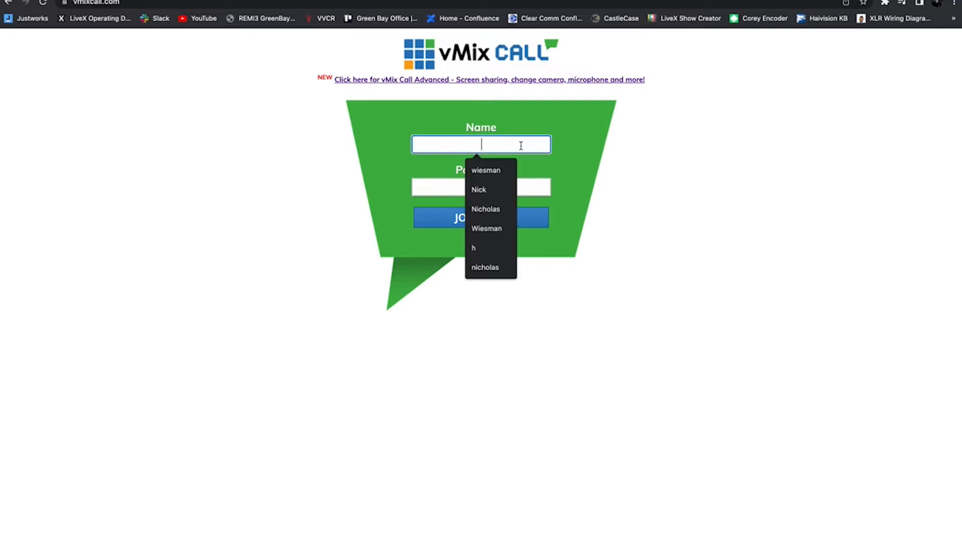
click(484, 209)
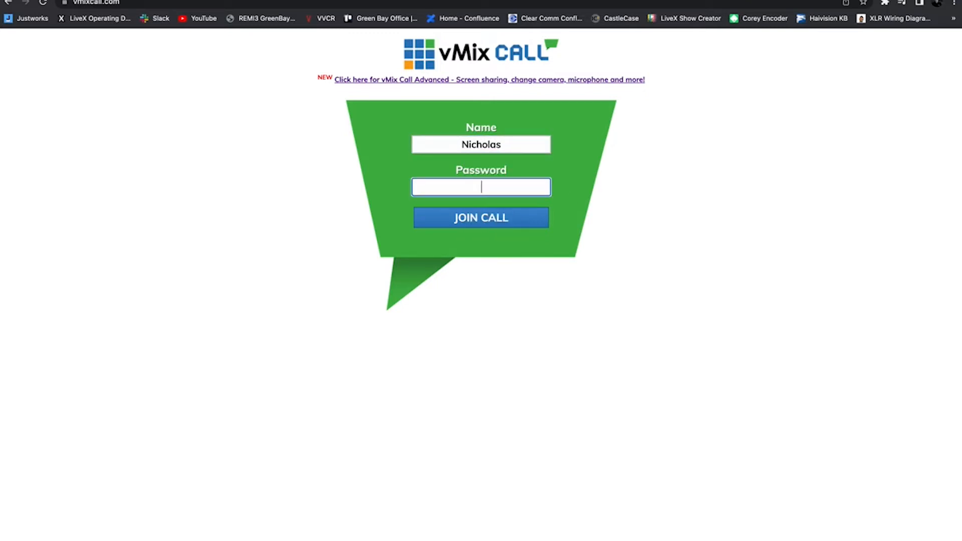
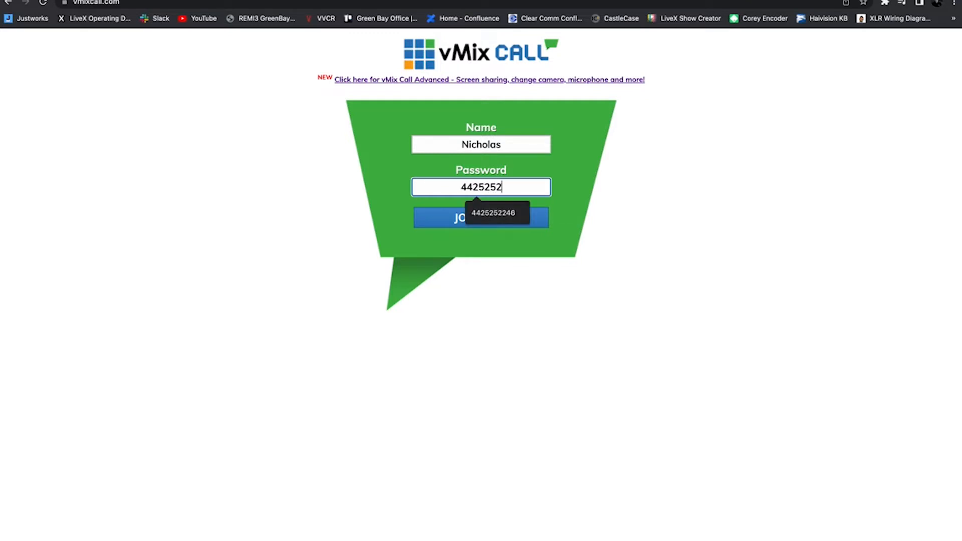
click(481, 218)
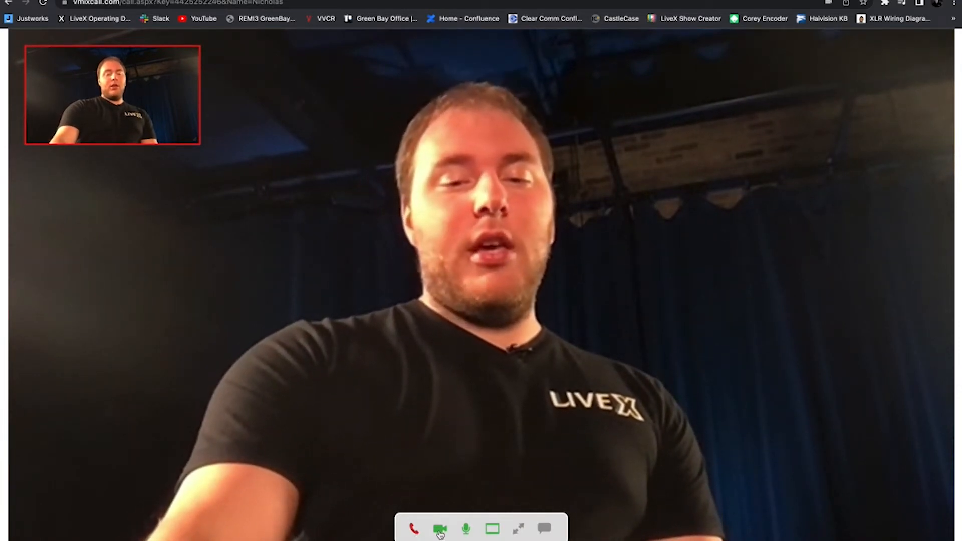
- Toggle the guest camera and microphone off and on, then hide the self-view
click(465, 529)
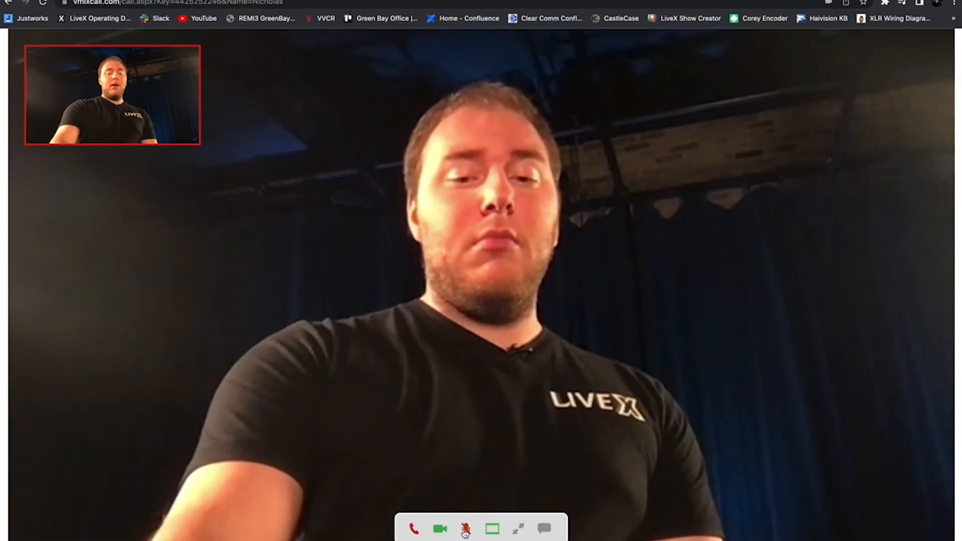
click(465, 529)
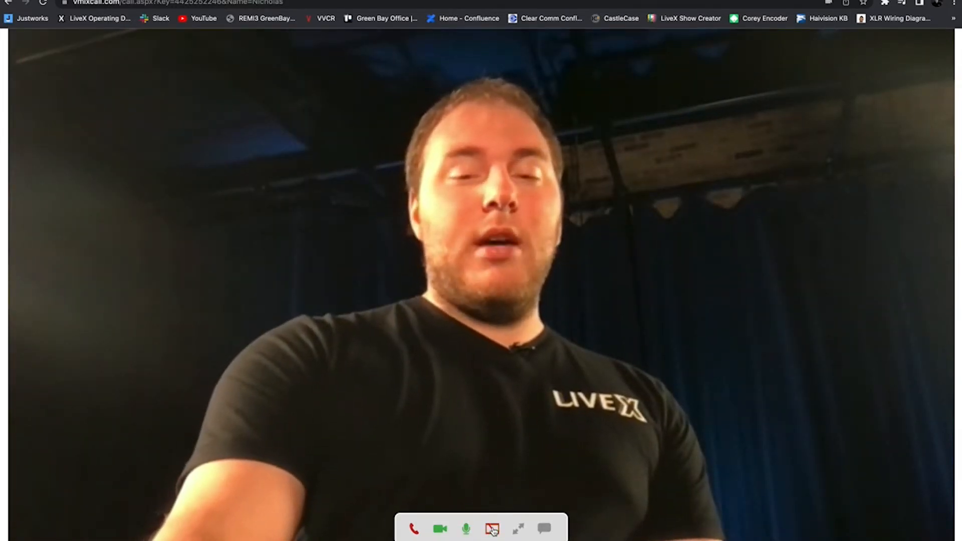
click(492, 529)
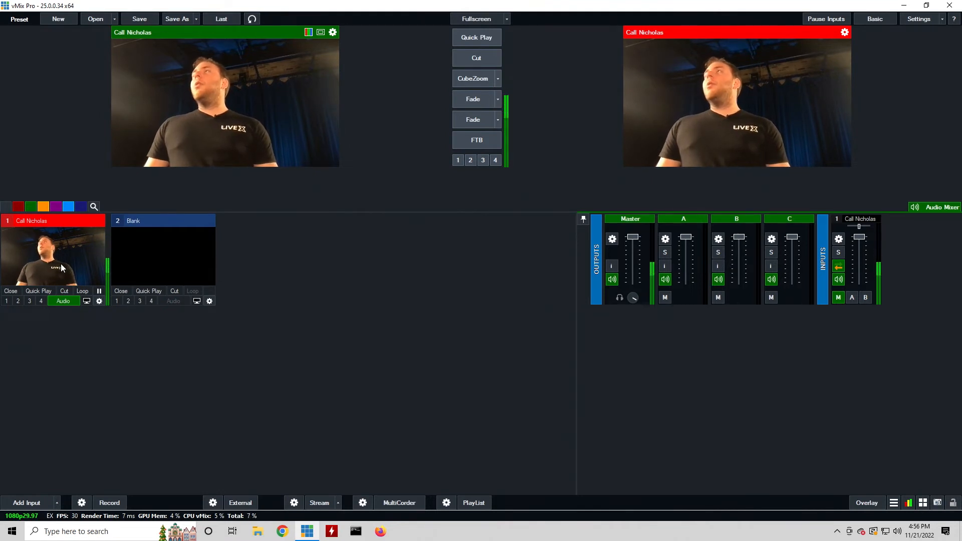
right_click(55, 254)
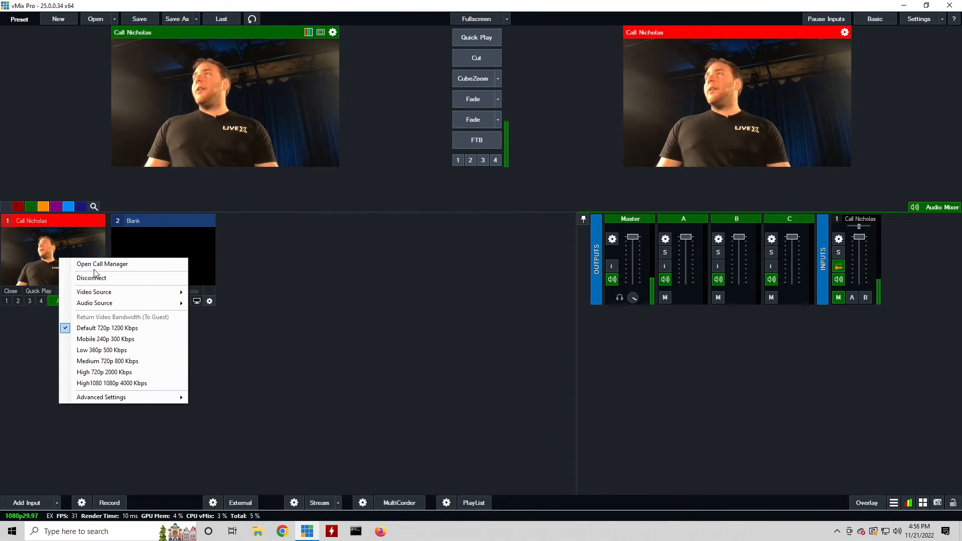
click(102, 264)
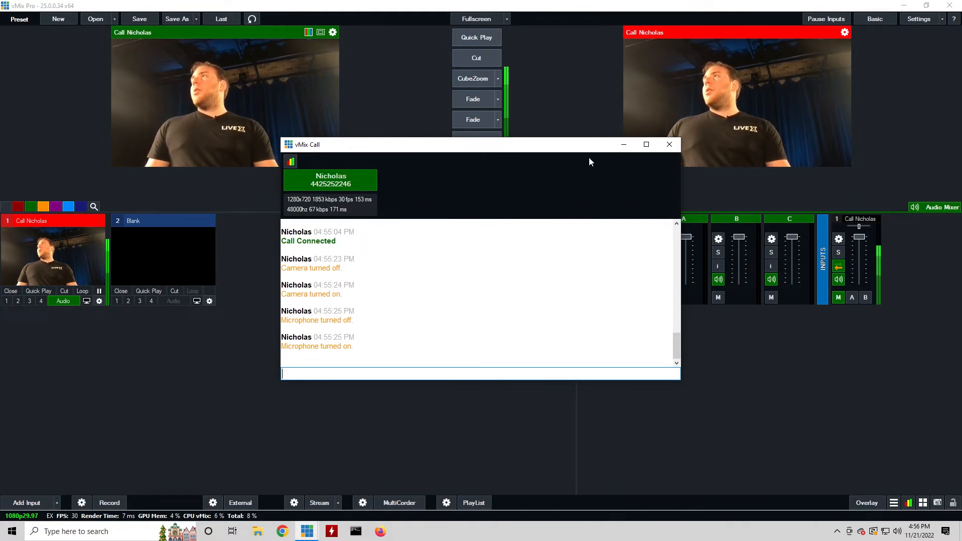
click(668, 144)
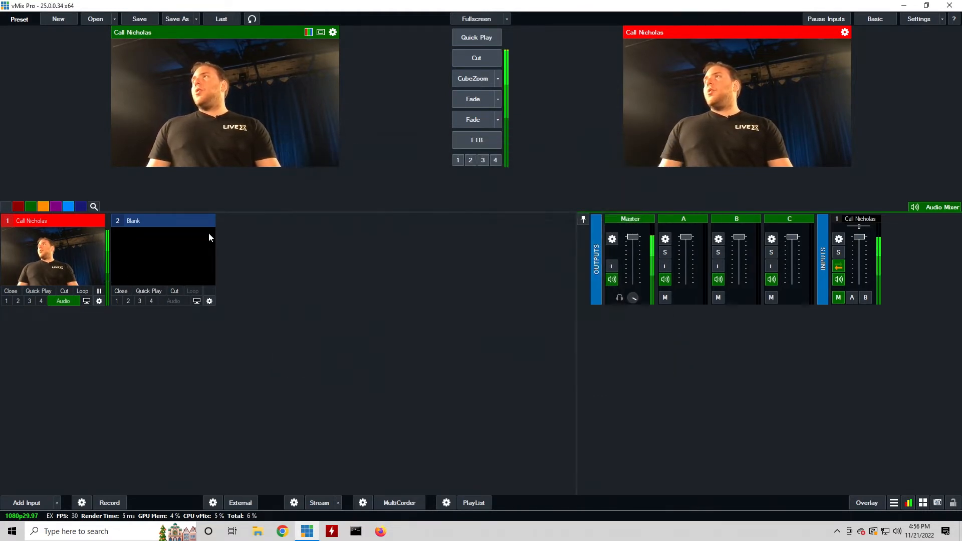
right_click(52, 258)
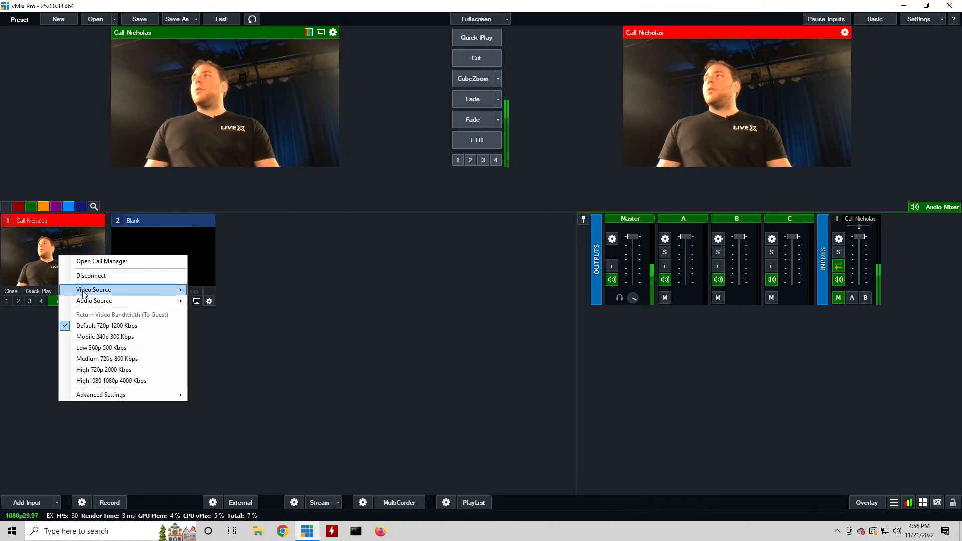
mouse_move(94, 300)
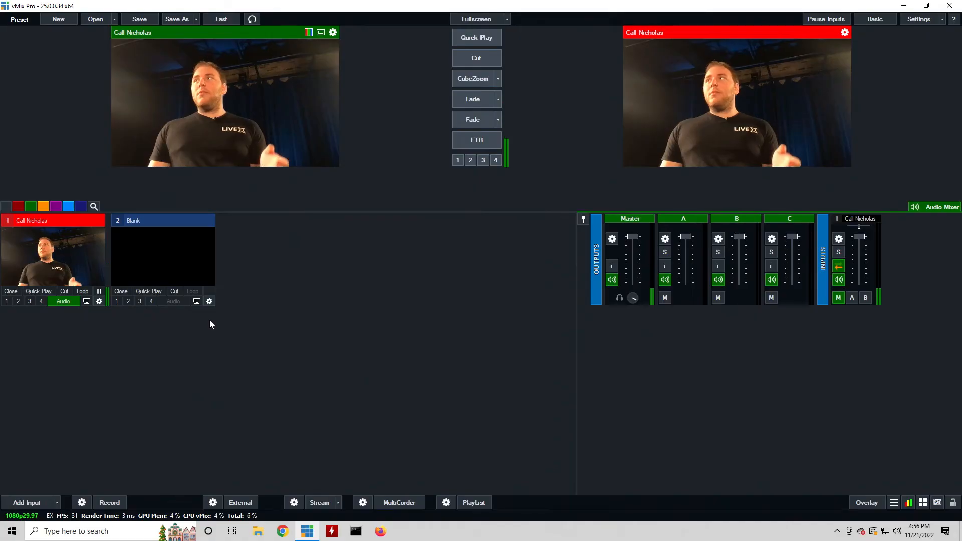
- Review the call input's Audio Source options: Master, Headphones and Buses A–C
right_click(52, 255)
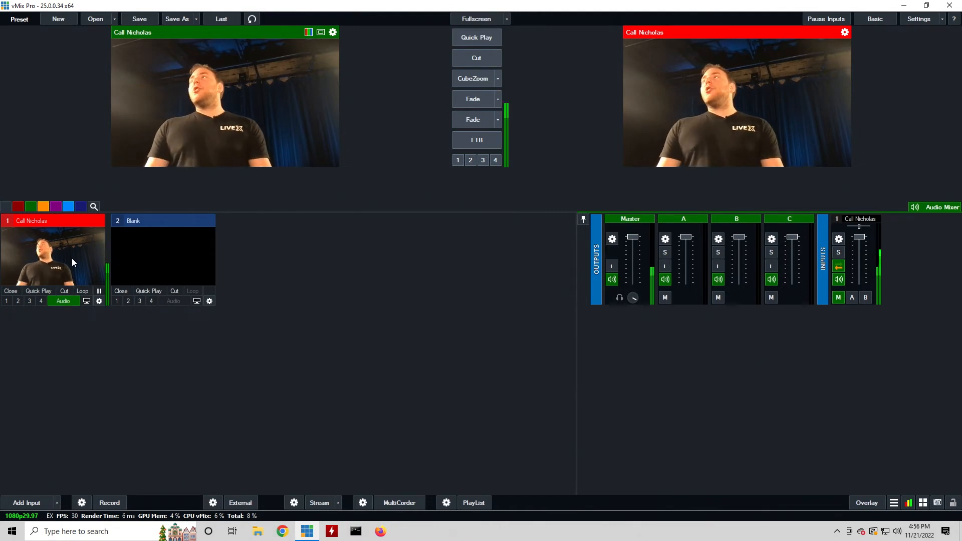
right_click(52, 257)
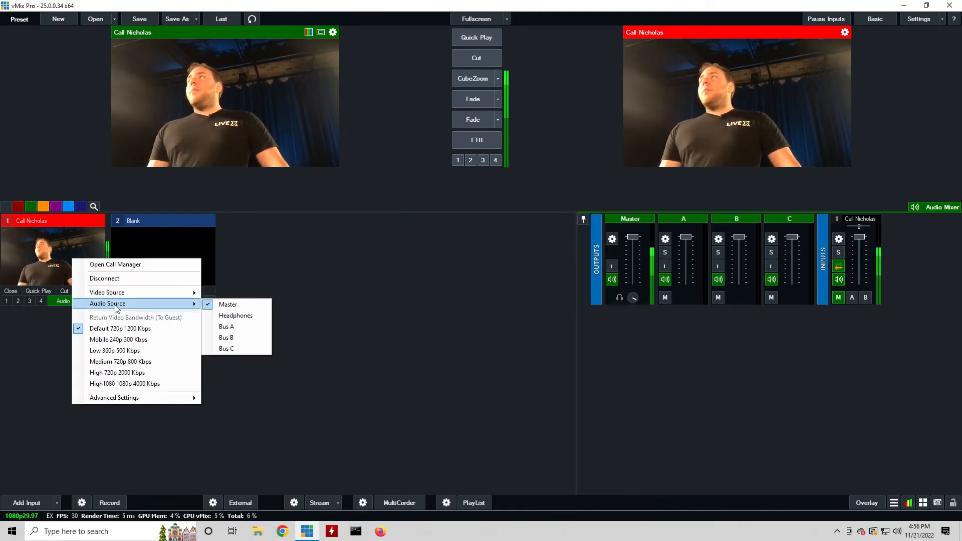
mouse_move(175, 317)
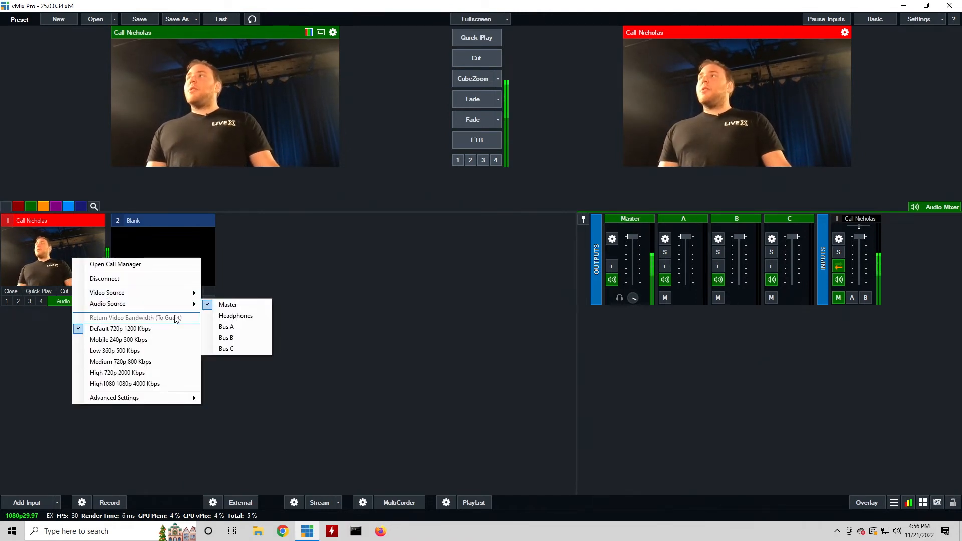
mouse_move(122, 303)
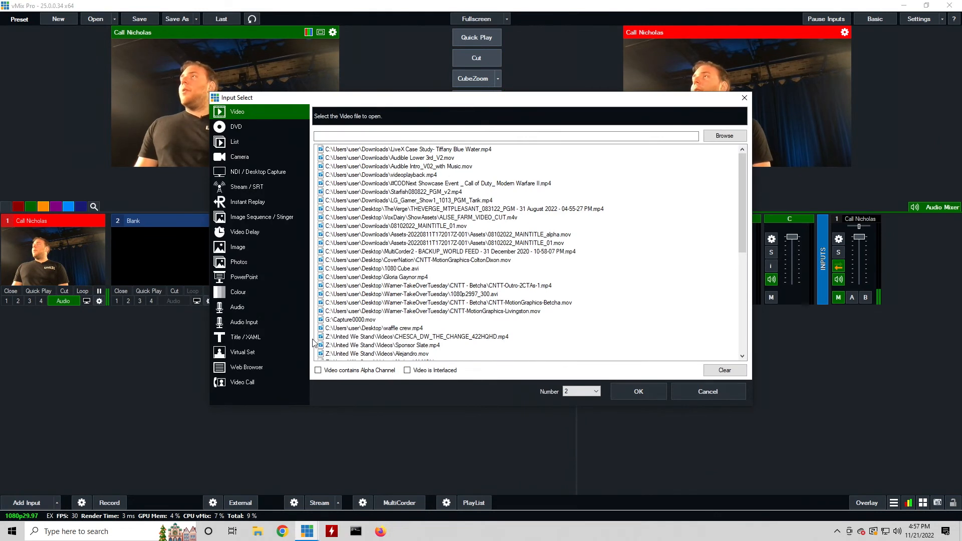
- Choose Video Call and switch to the Connect to Call form
click(242, 382)
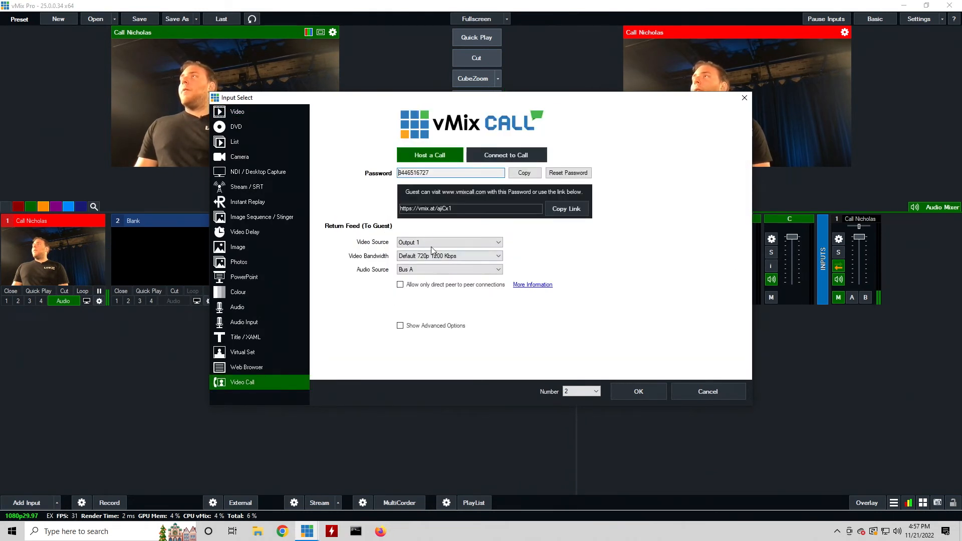
click(505, 154)
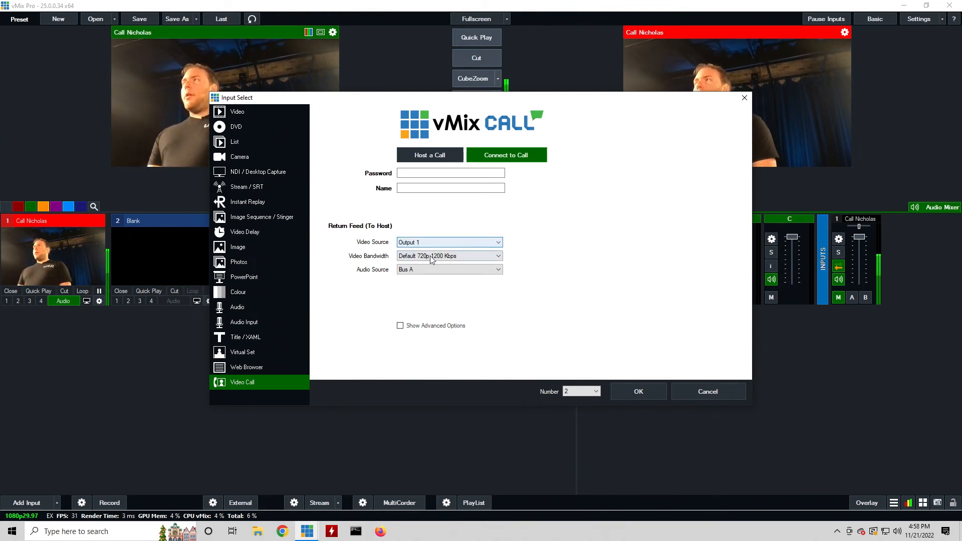
- Set return bandwidth to High1080 1080p 4000 Kbps, cancel, and reopen Call Nicholas options
click(448, 256)
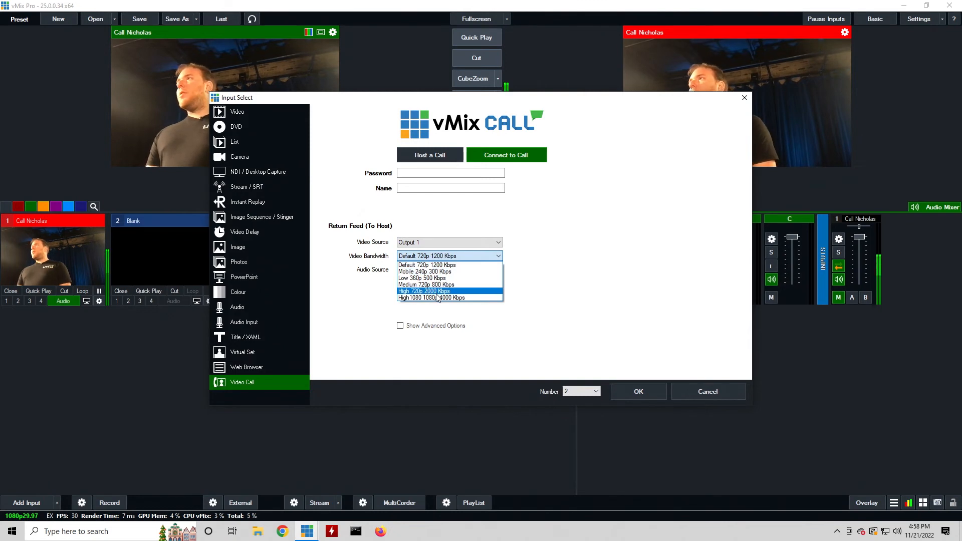
click(431, 297)
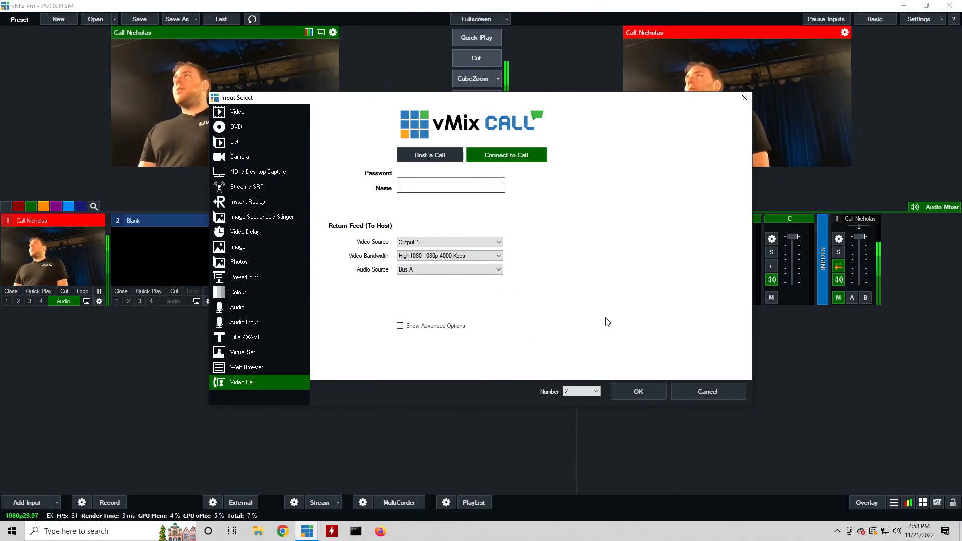
click(707, 391)
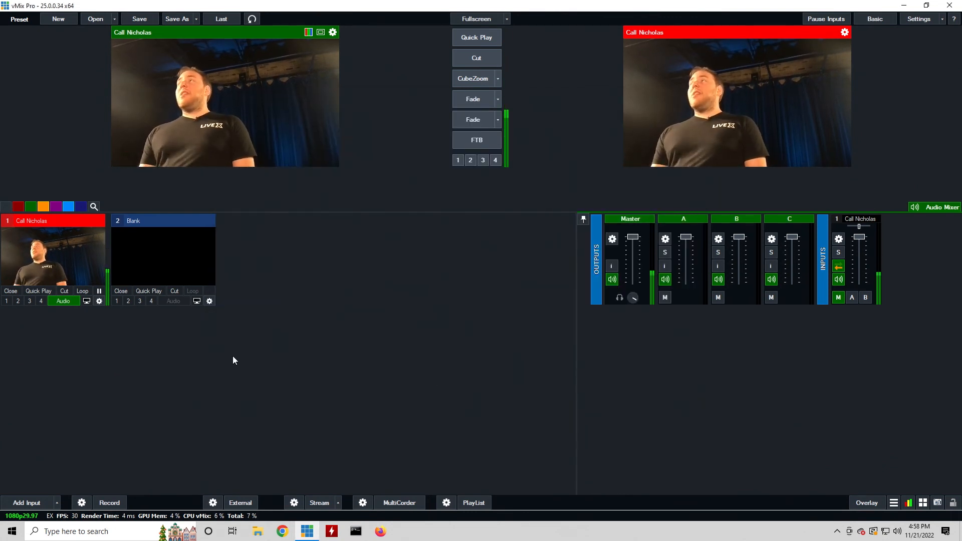
right_click(52, 257)
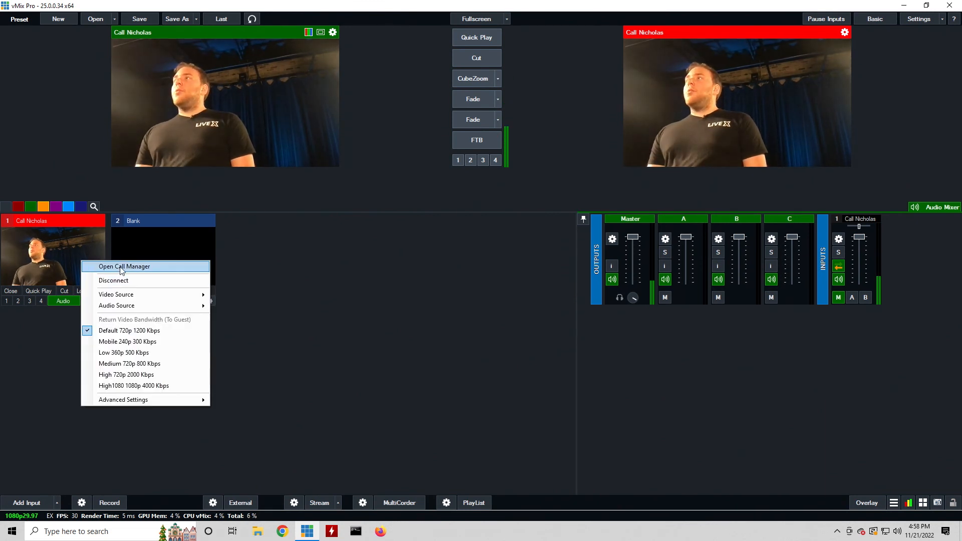